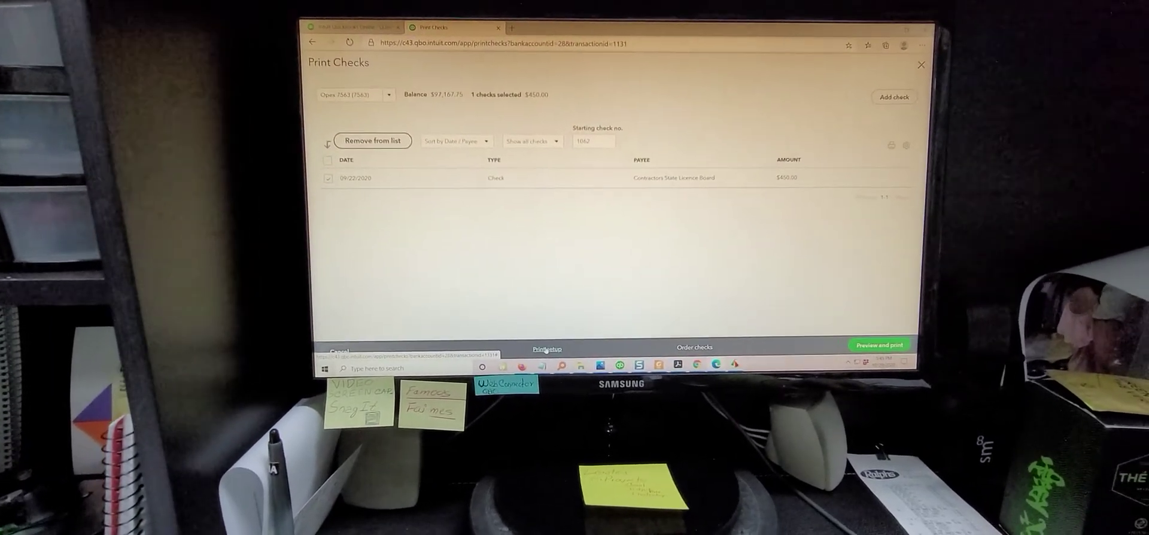
# Start the check print setup with the Voucher check type and continue past the sample step.
pyautogui.click(546, 349)
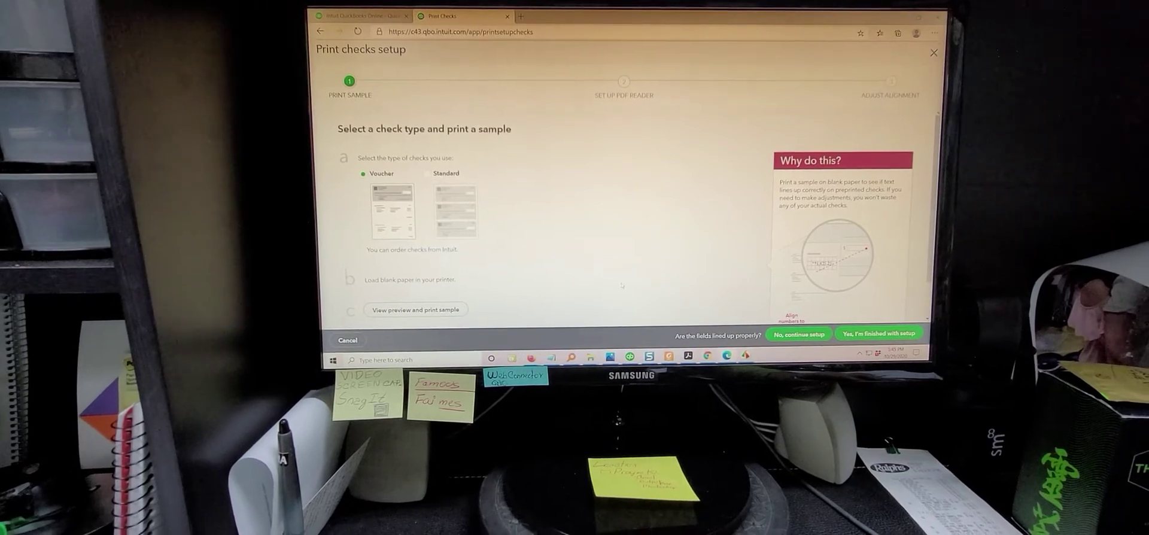
pyautogui.click(798, 334)
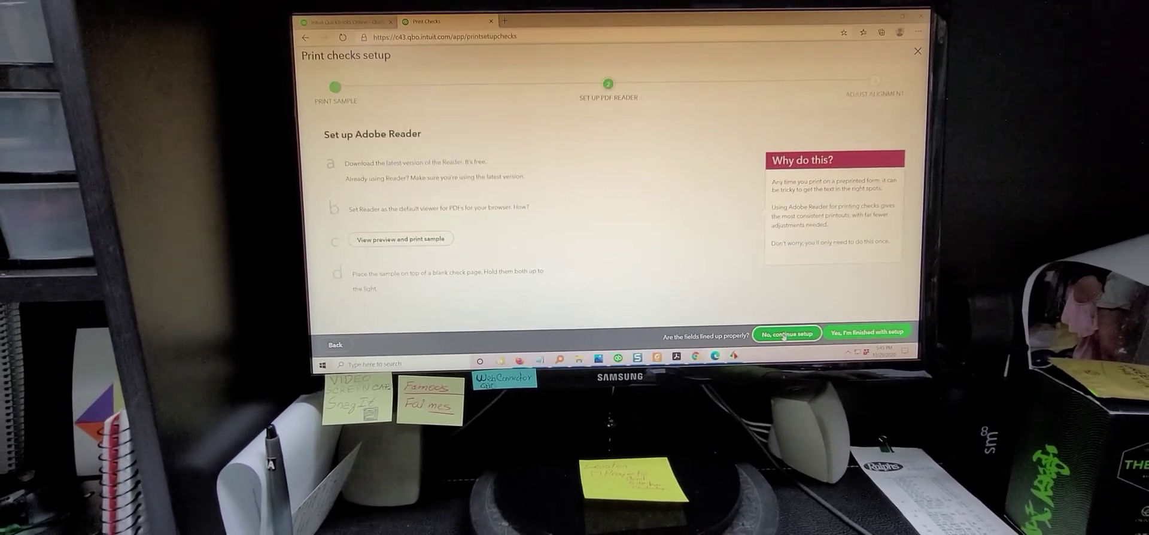
pyautogui.click(786, 332)
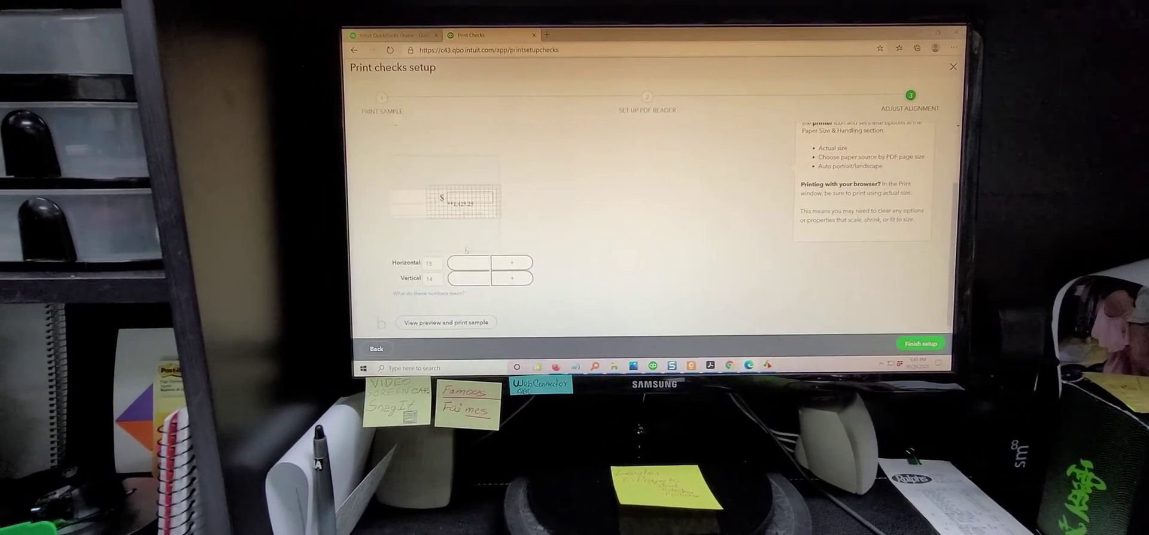
# Preview the alignment sample check for the queued $450 check.
pyautogui.click(445, 322)
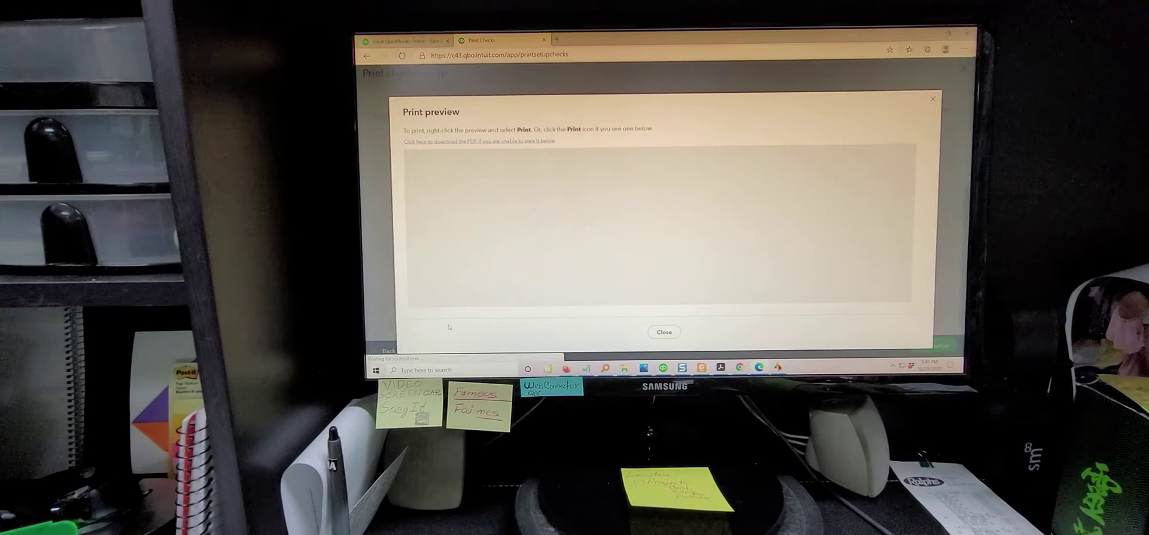